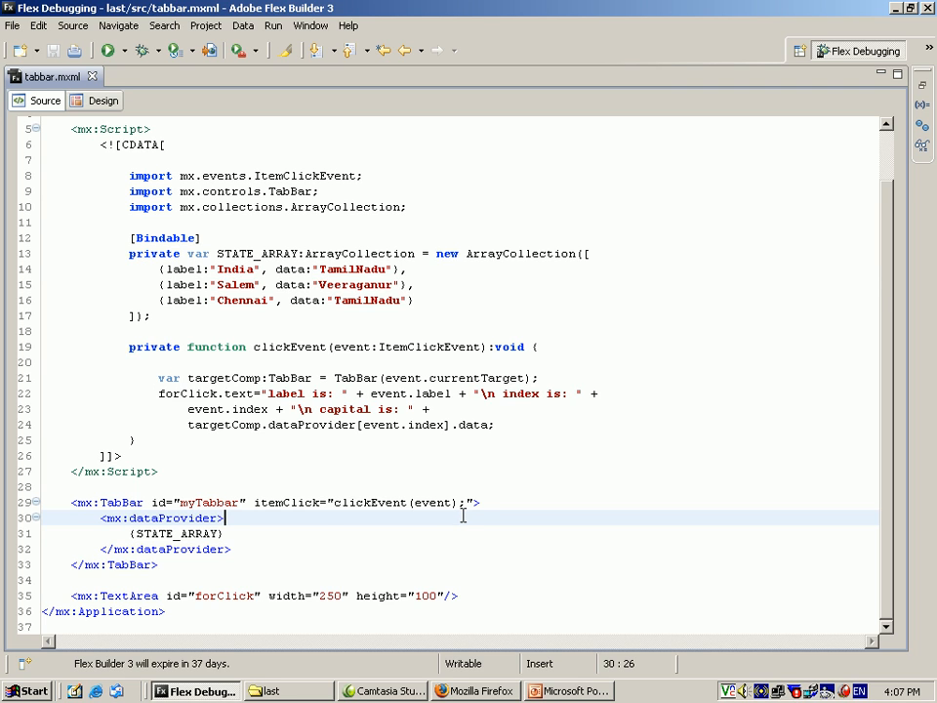
mouse_move(224, 556)
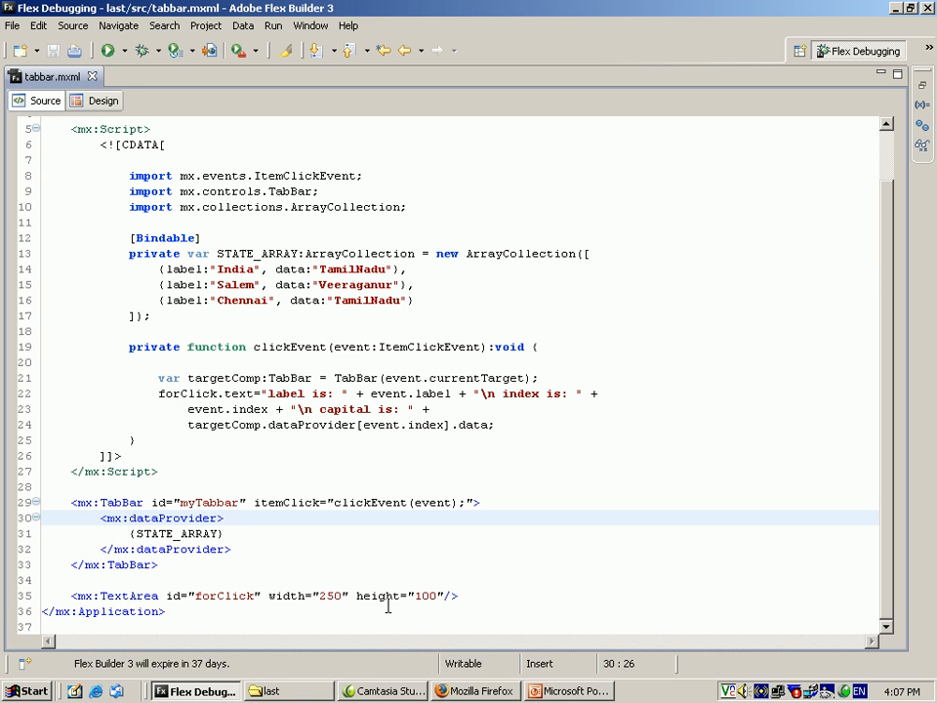
mouse_move(526, 279)
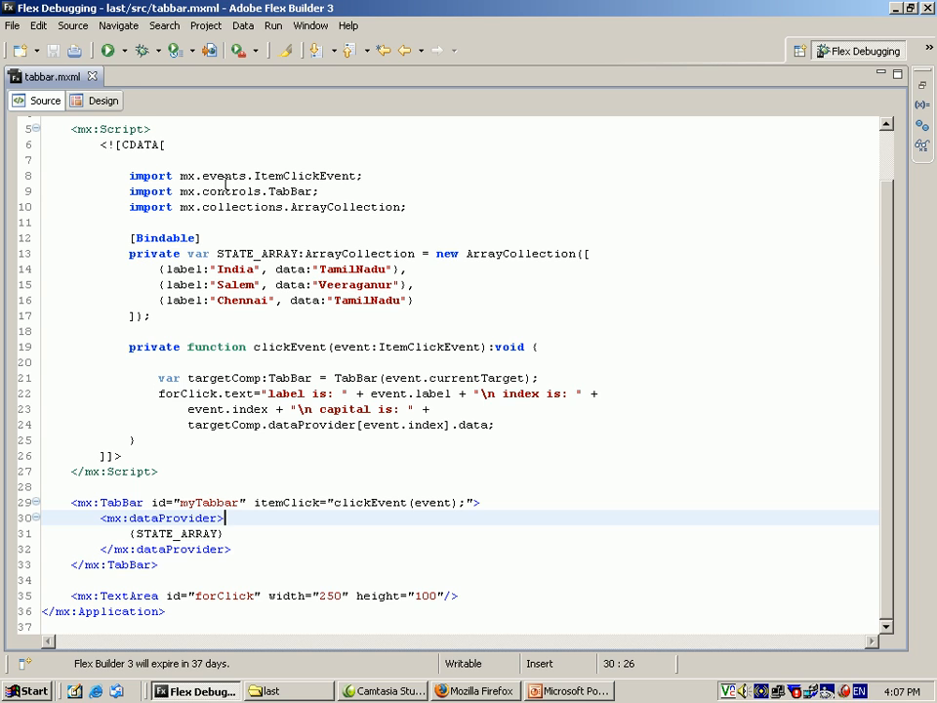
mouse_move(184, 209)
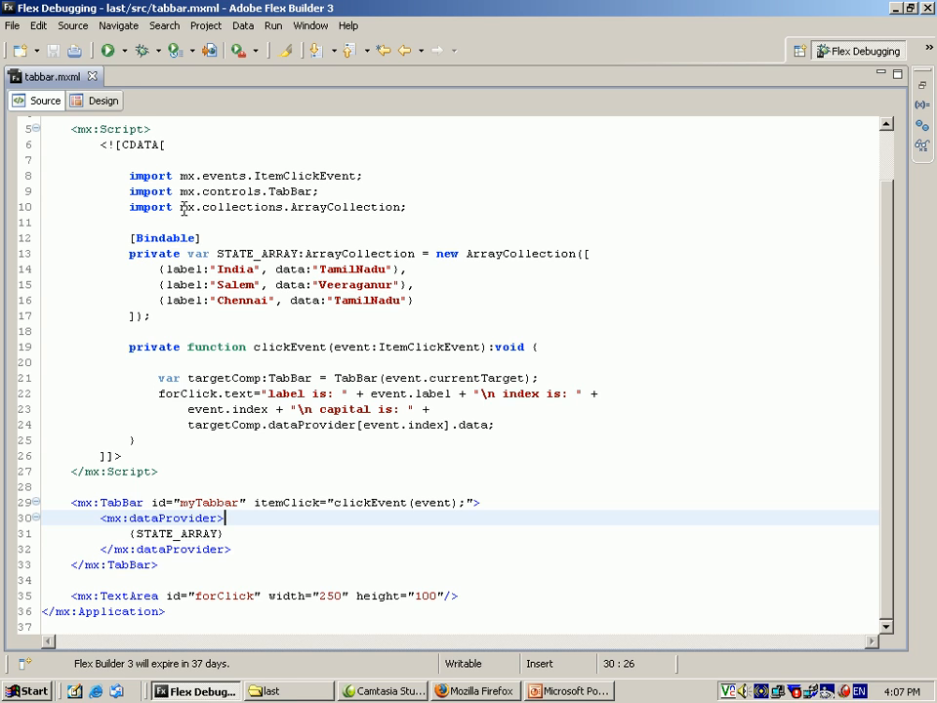
mouse_move(235, 128)
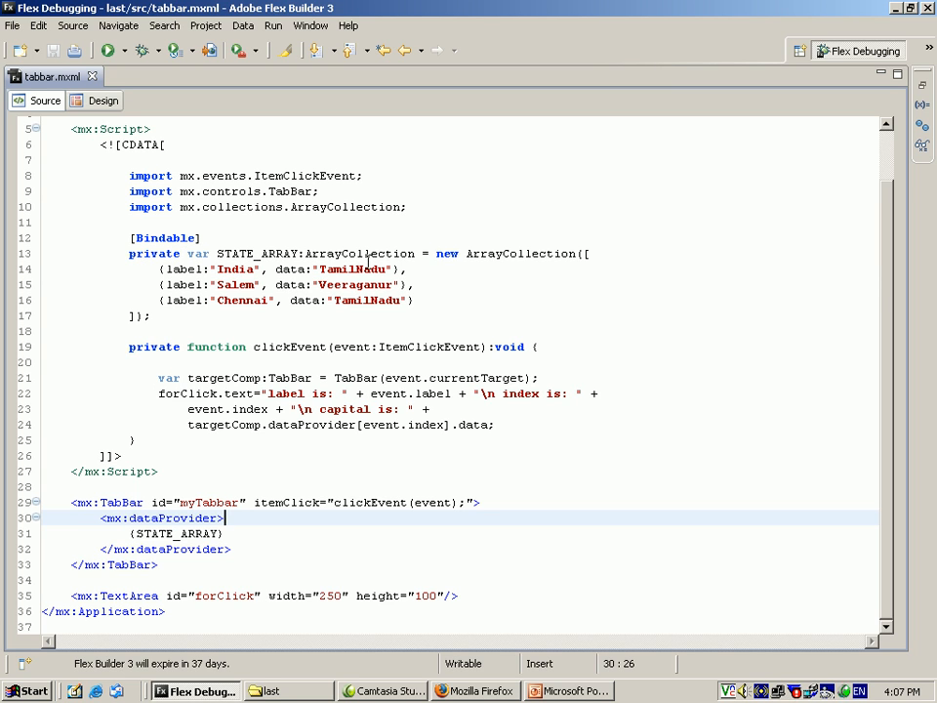
mouse_move(449, 261)
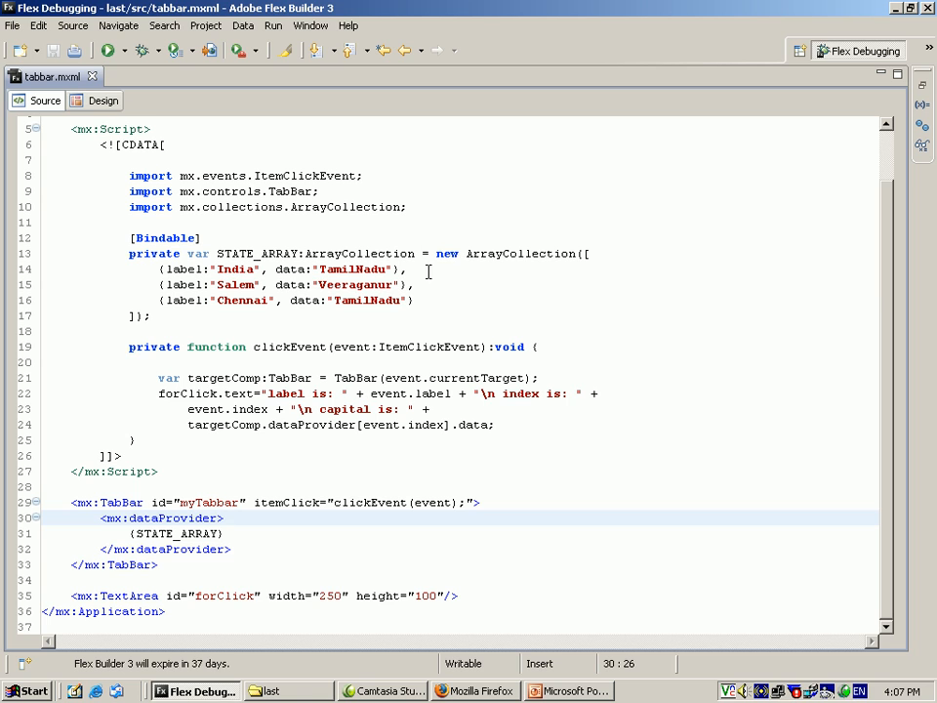
mouse_move(174, 300)
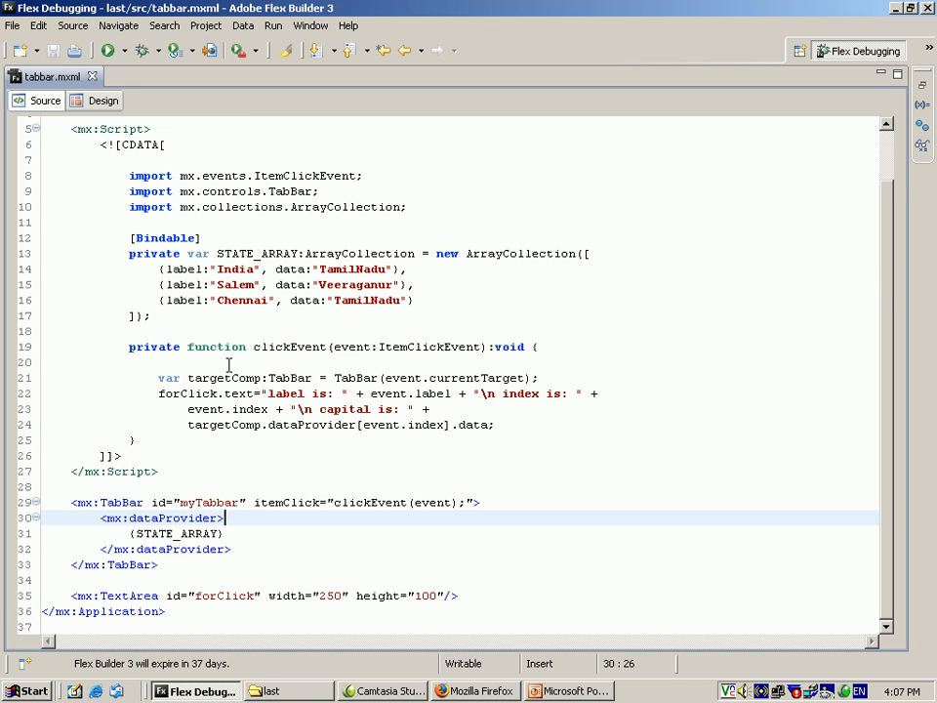
mouse_move(463, 363)
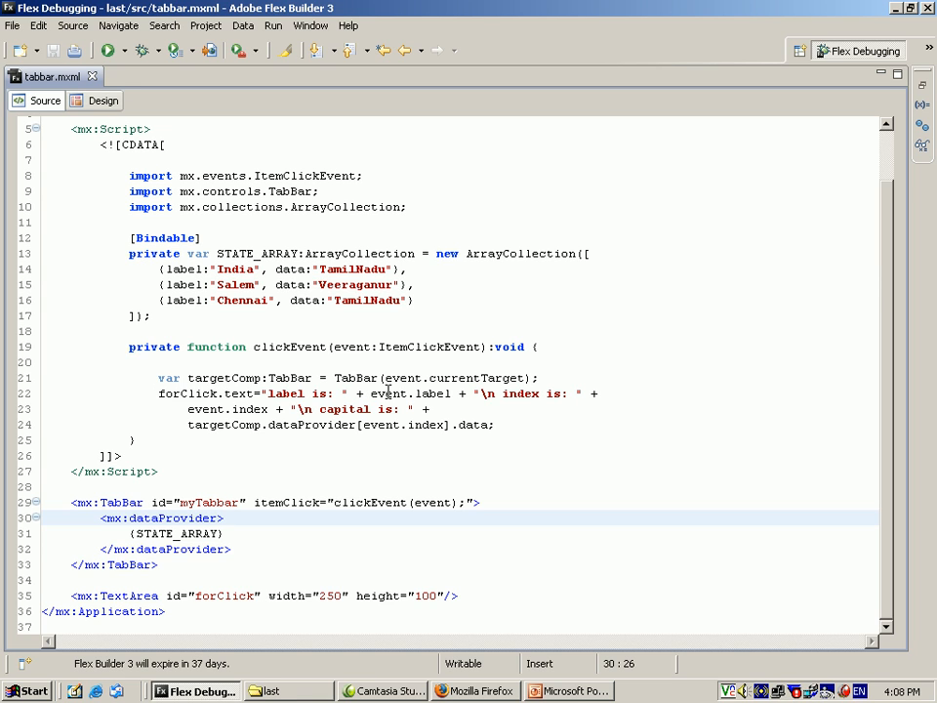
mouse_move(535, 378)
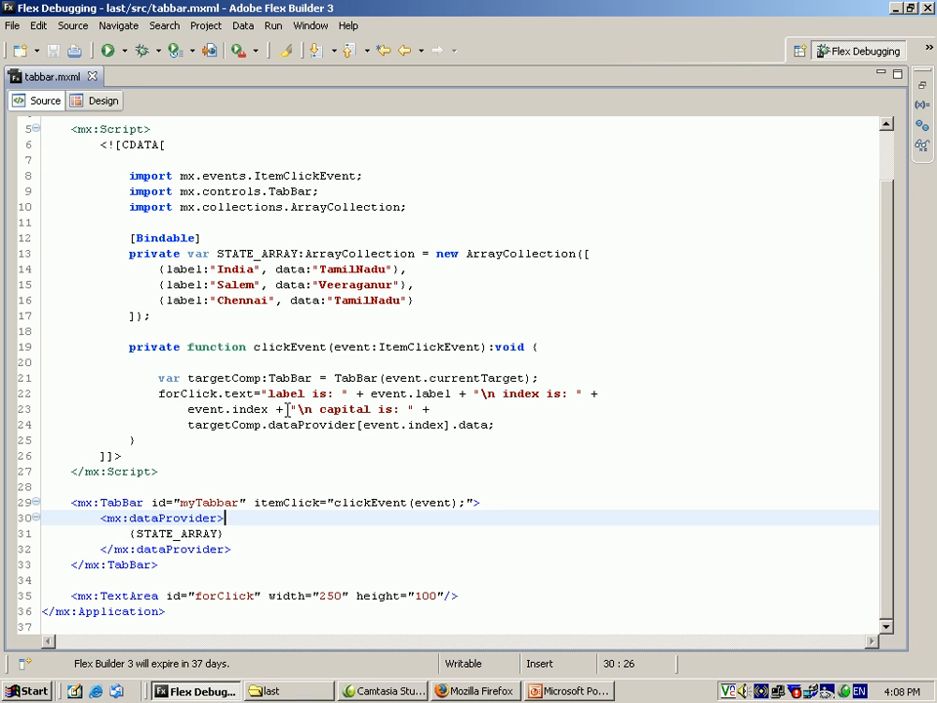
mouse_move(526, 402)
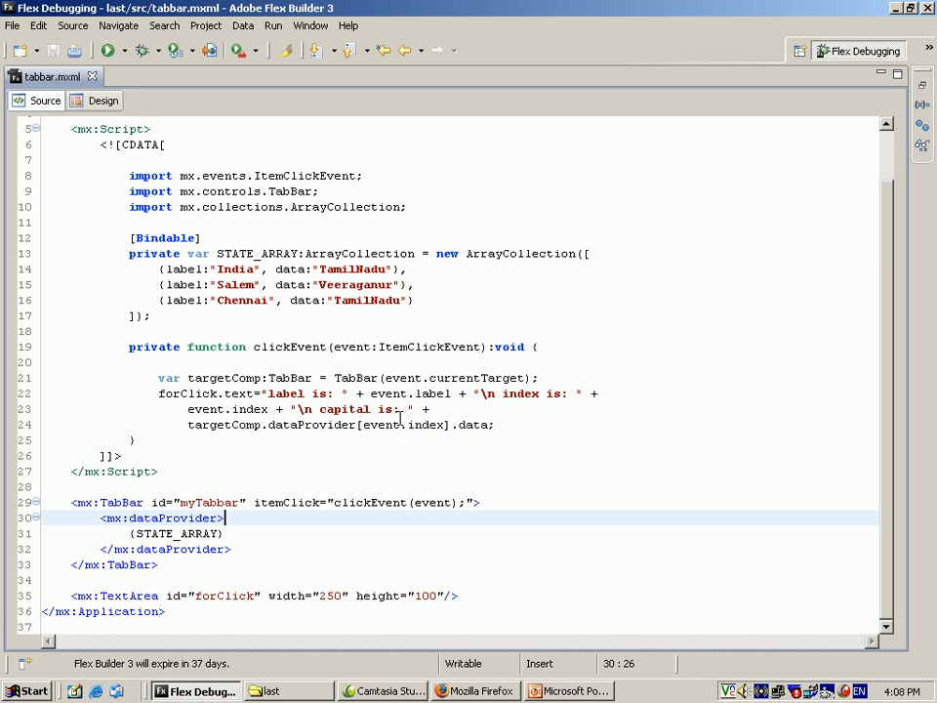
mouse_move(266, 423)
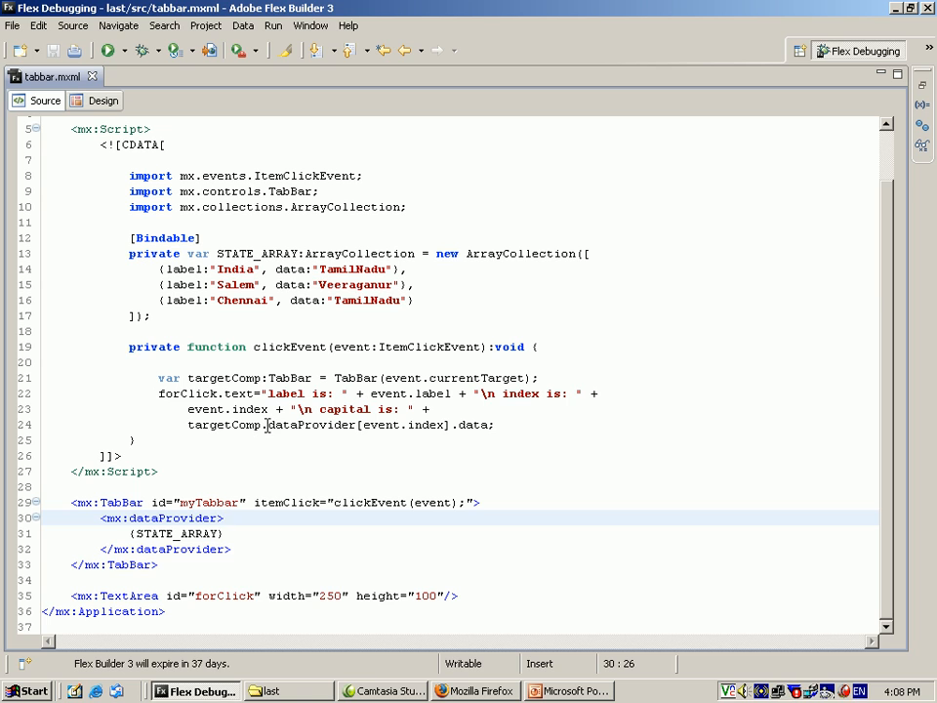
mouse_move(407, 438)
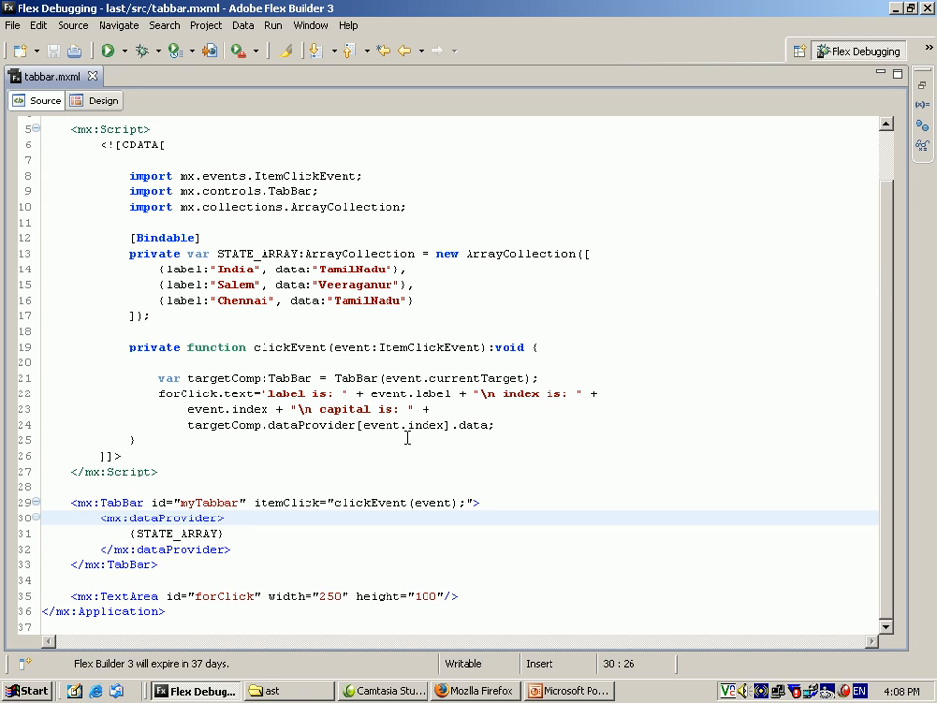
mouse_move(197, 363)
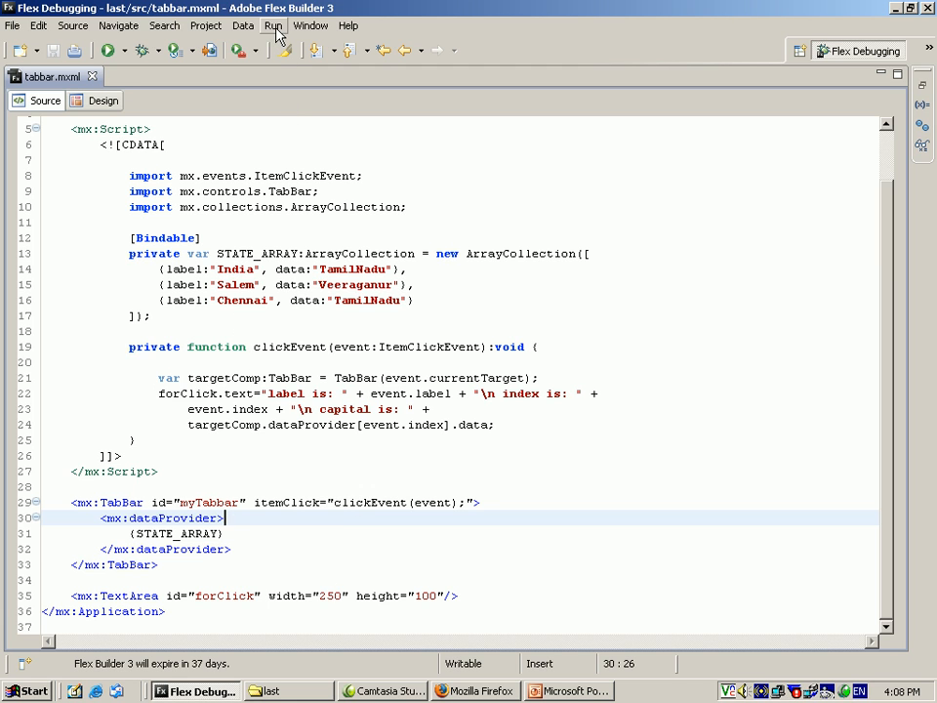
- Launch the TabBar app in Firefox and check the Salem, Chennai and India tabs' details
click(274, 26)
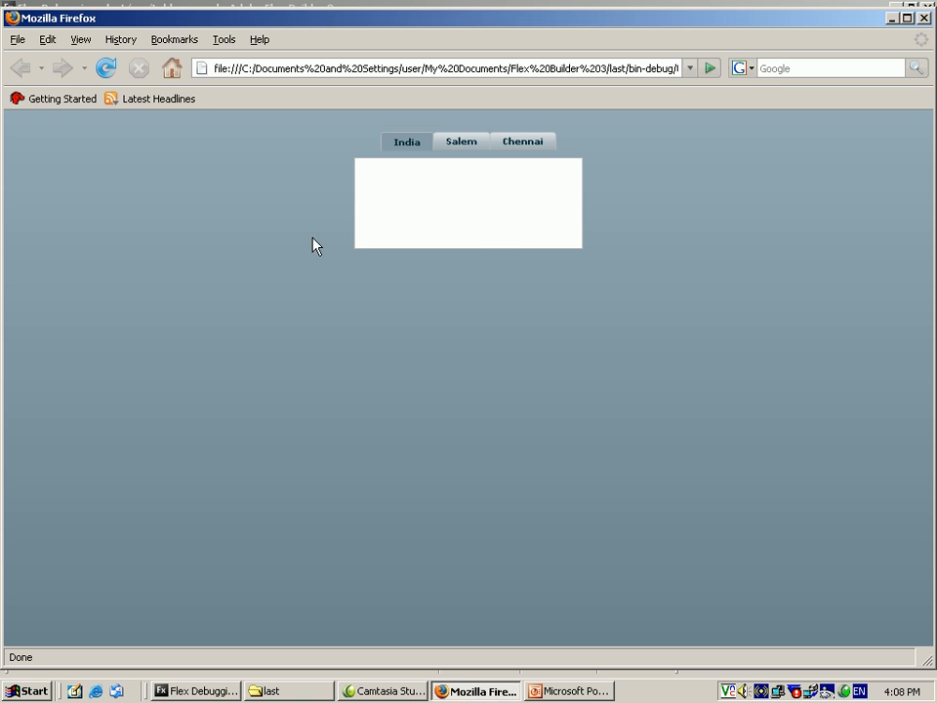
click(461, 142)
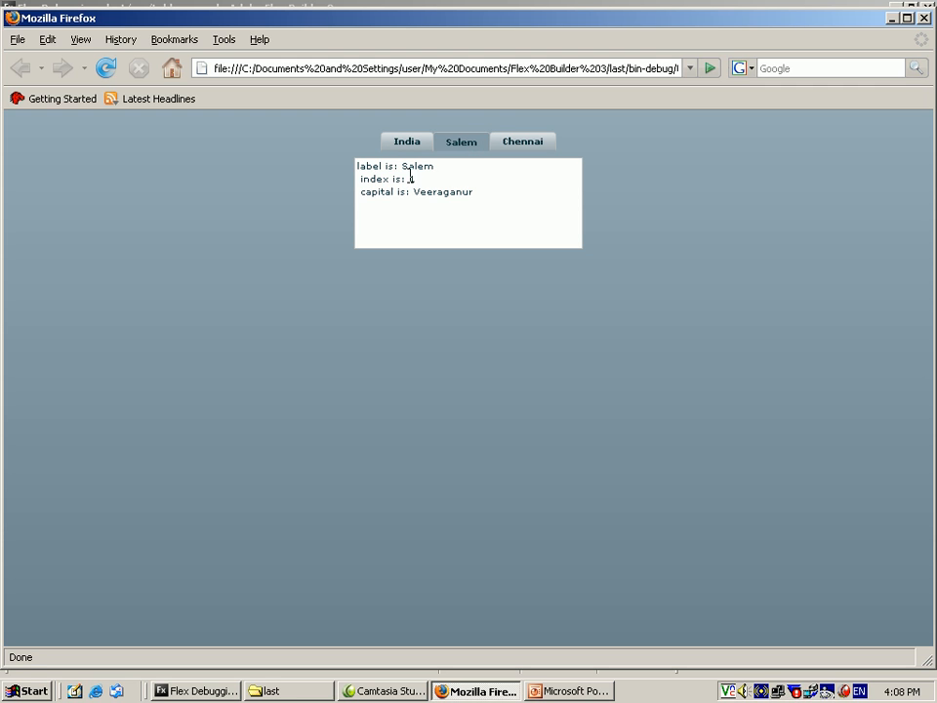
mouse_move(409, 216)
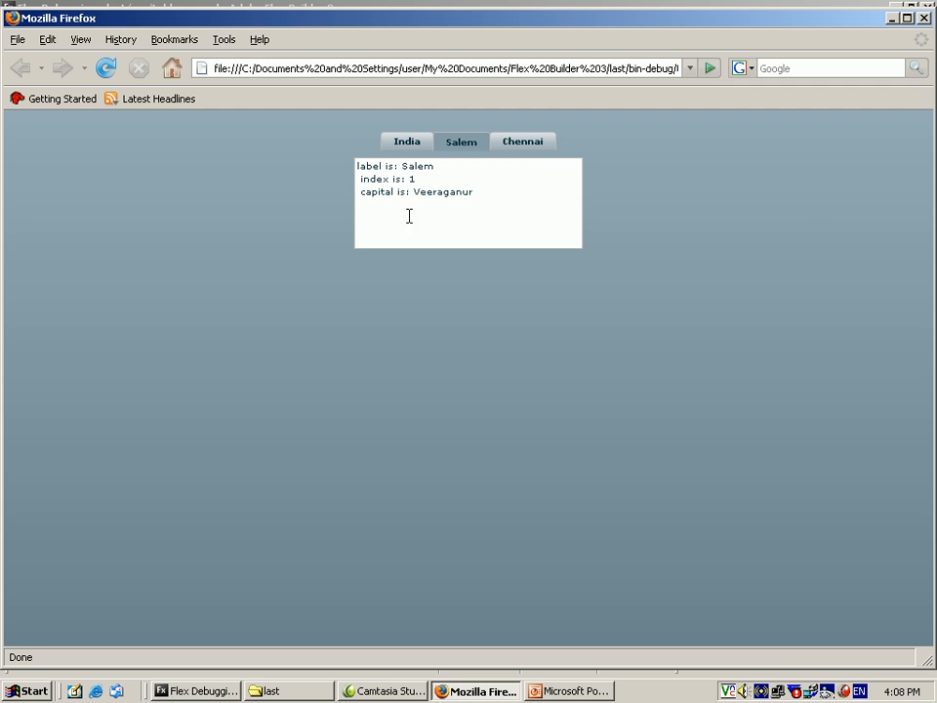
click(523, 141)
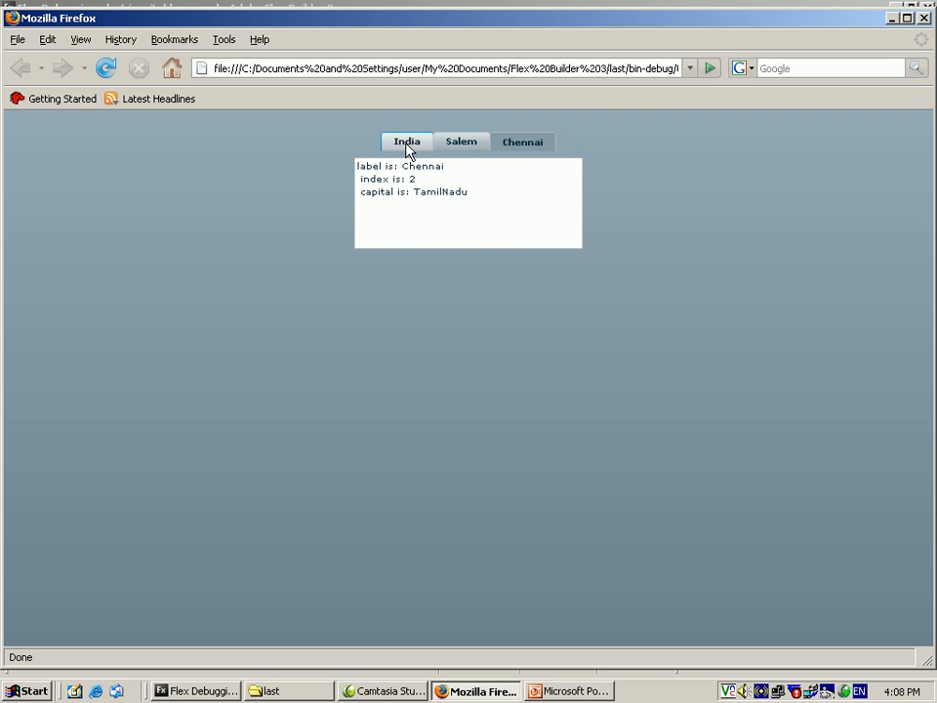
click(406, 142)
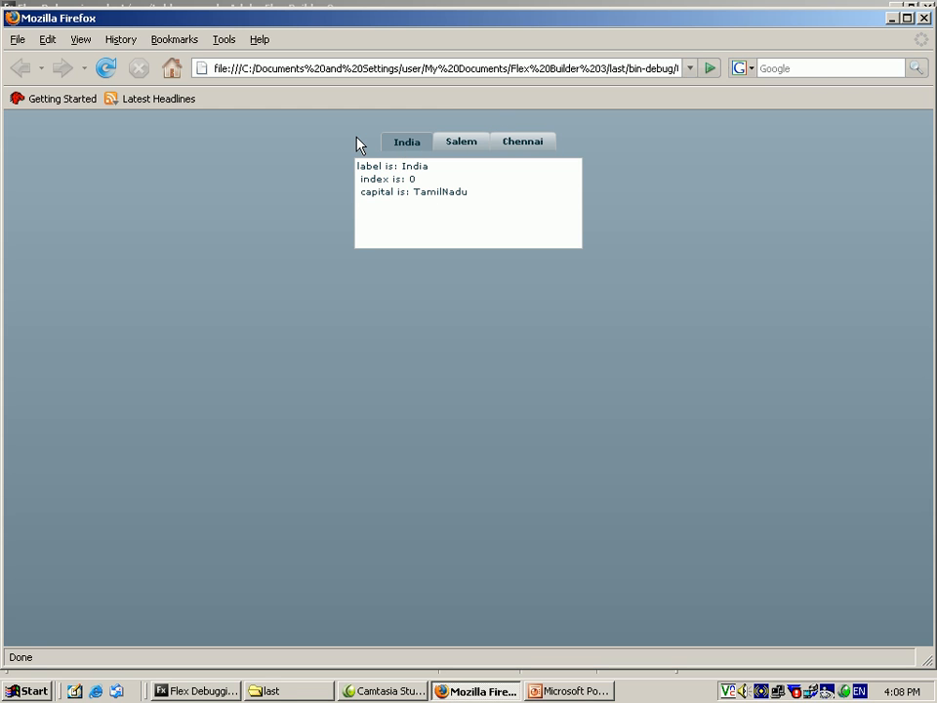
mouse_move(385, 168)
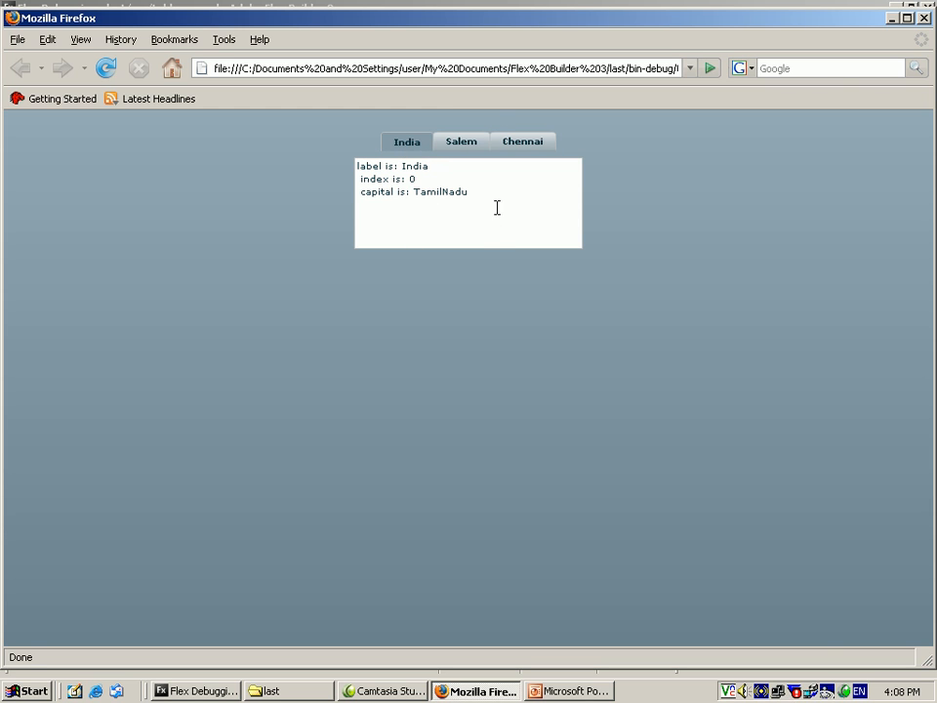
mouse_move(323, 316)
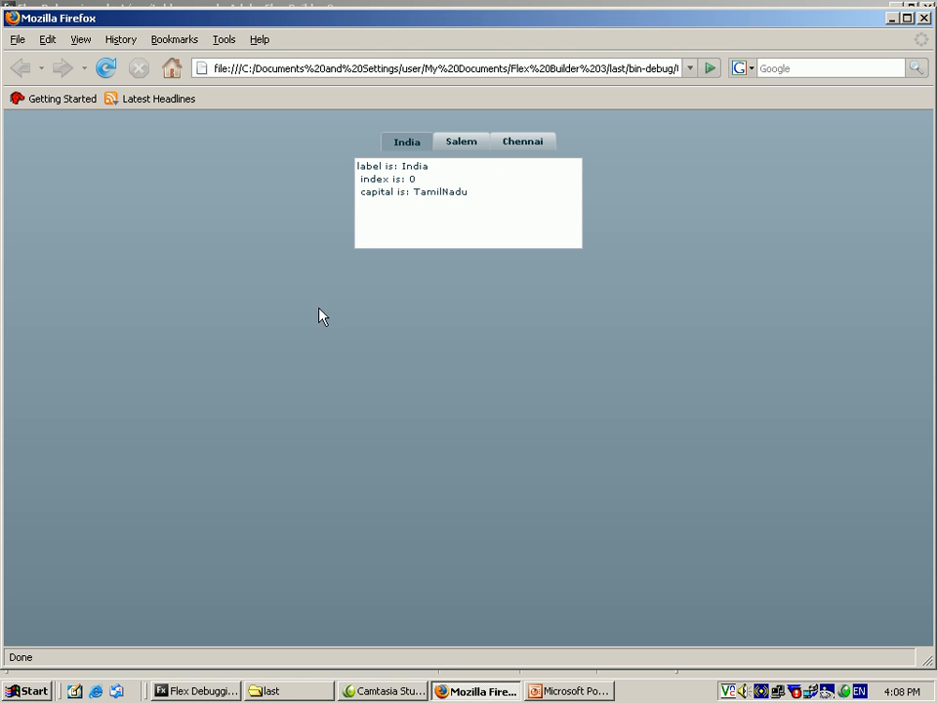